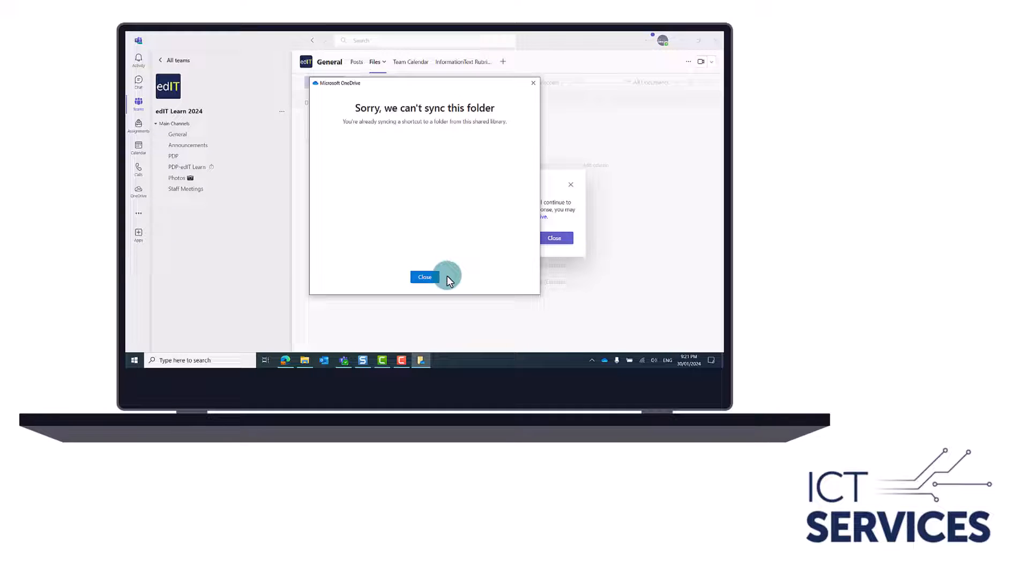
- Close the OneDrive 'Sorry, we can't sync this folder' error to return to General posts
{"action": "left_click", "coordinate": [423, 276]}
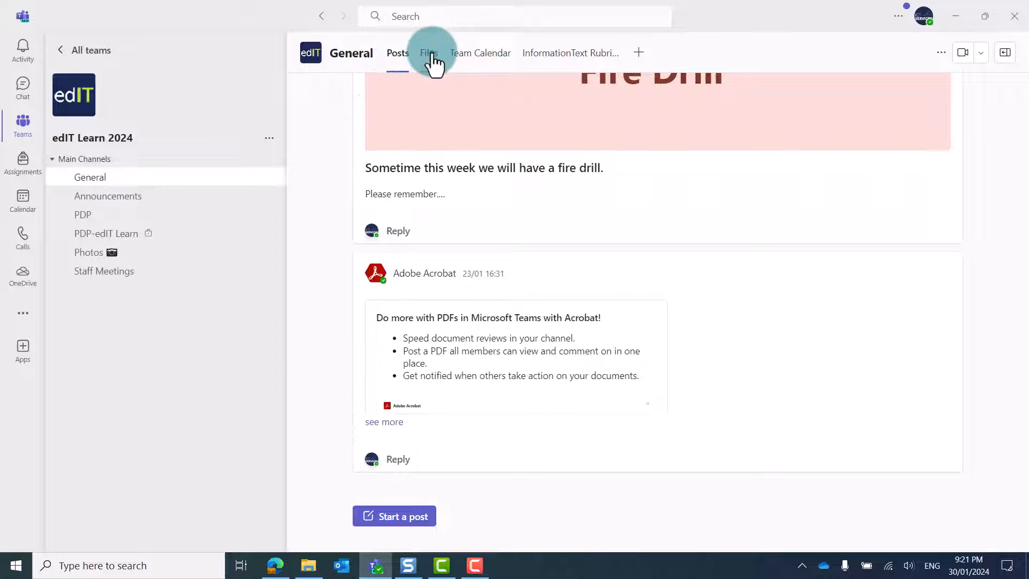
- Sync the edIT Learn 2024 Documents library from Files, then dismiss the already-synced shortcut error
{"action": "left_click", "coordinate": [427, 53]}
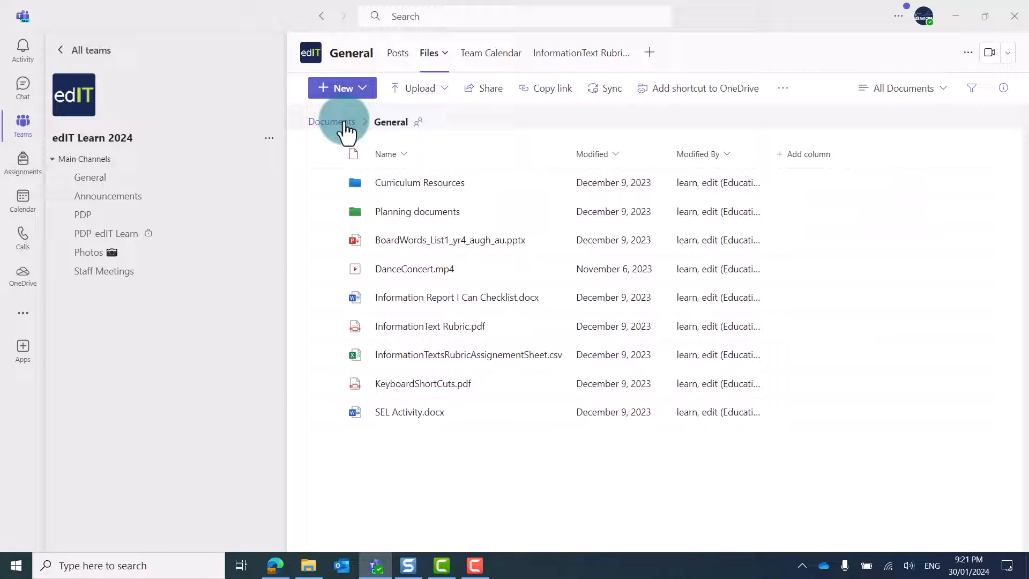
{"action": "left_click", "coordinate": [333, 122]}
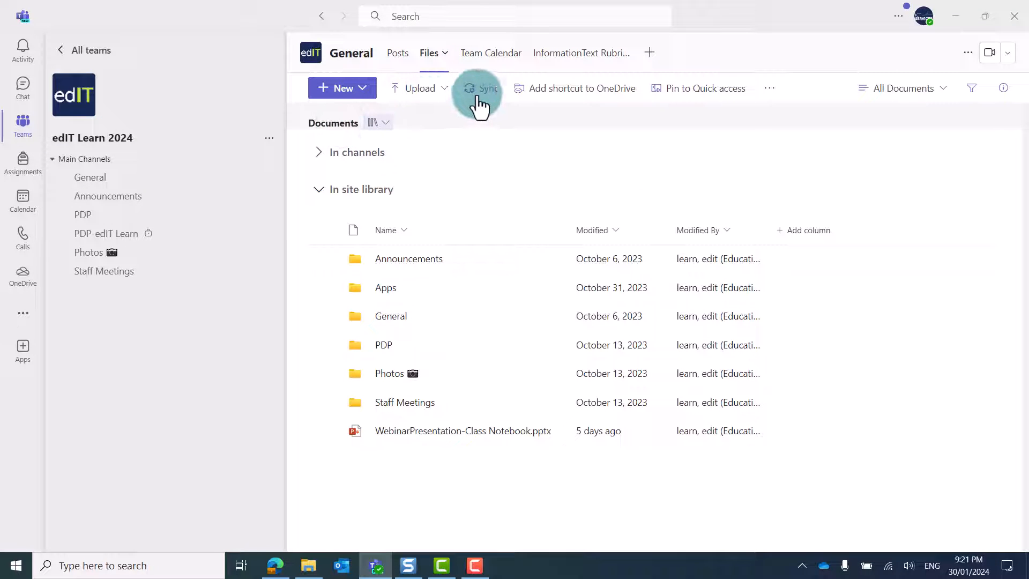
{"action": "left_click", "coordinate": [480, 88]}
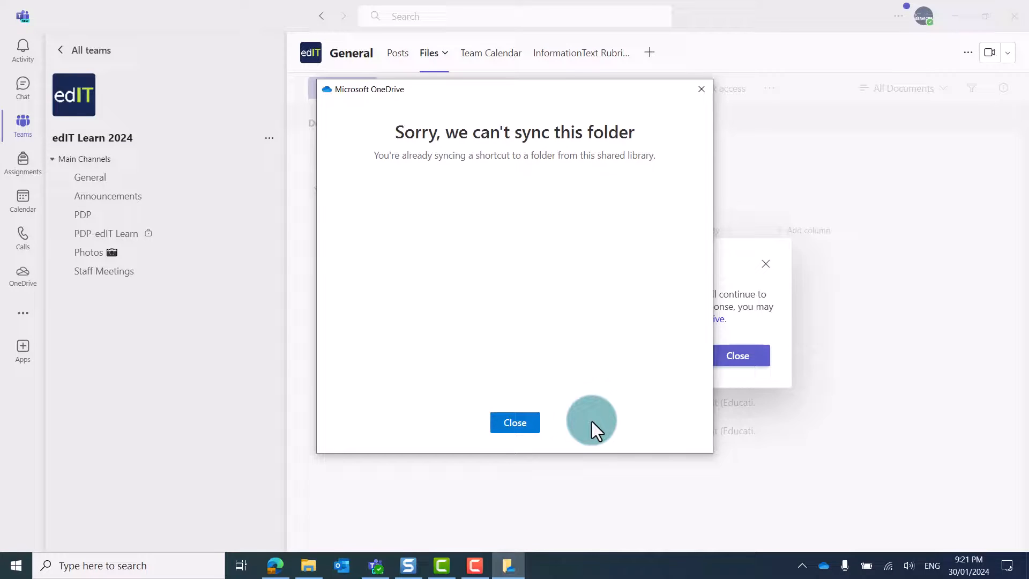
{"action": "left_click", "coordinate": [514, 422]}
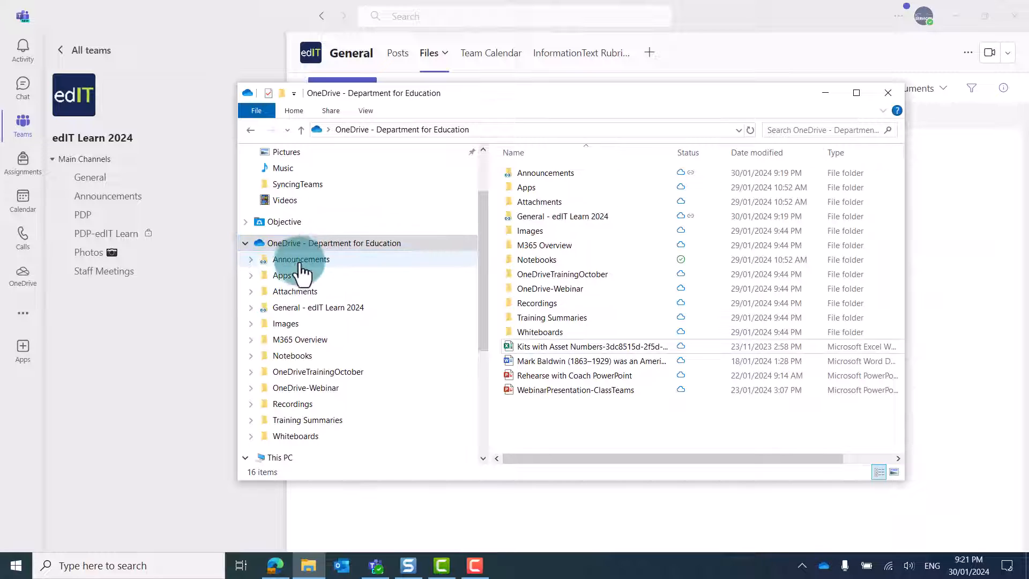
{"action": "mouse_move", "coordinate": [287, 324]}
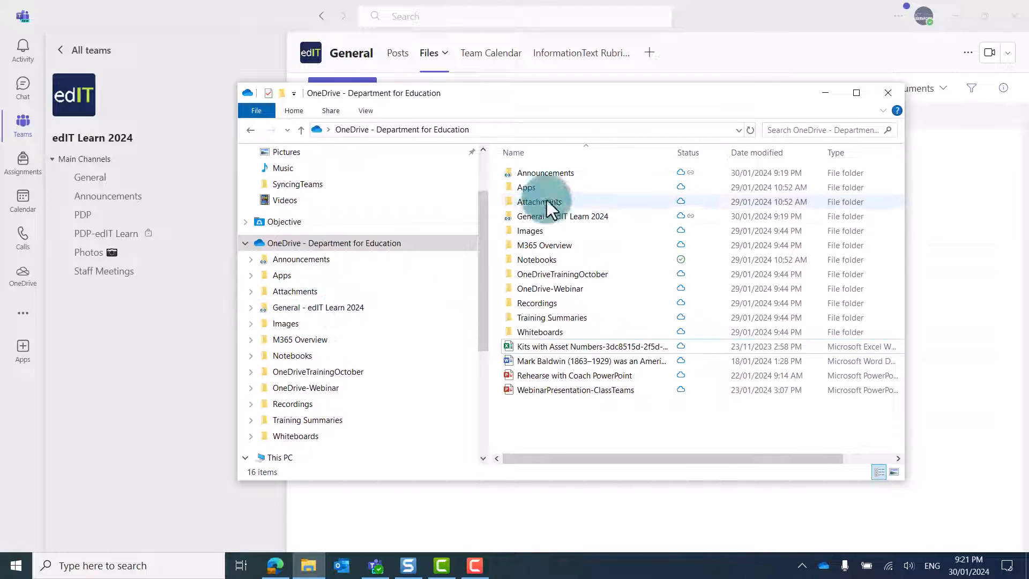
{"action": "mouse_move", "coordinate": [546, 173]}
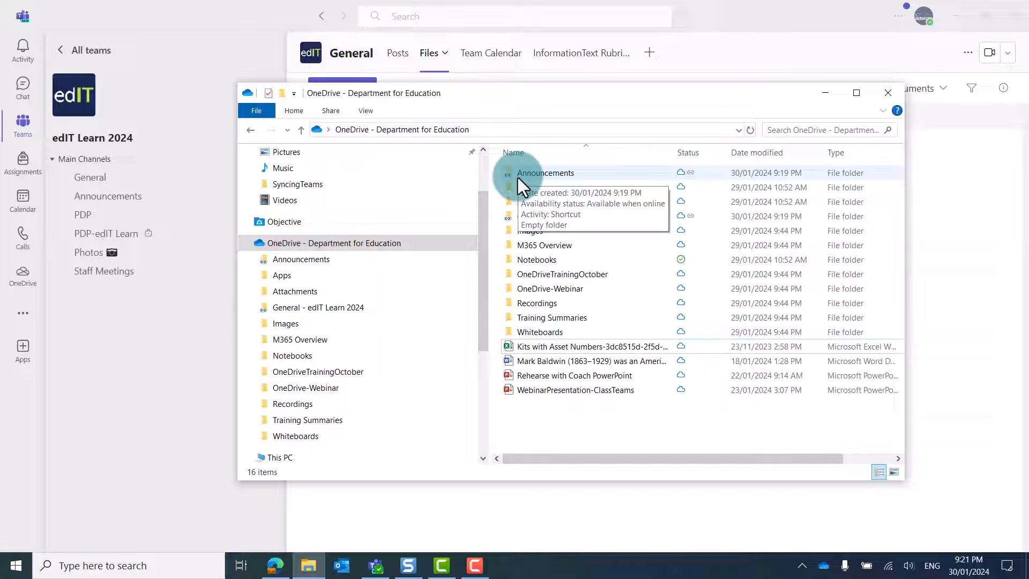
{"action": "mouse_move", "coordinate": [520, 232]}
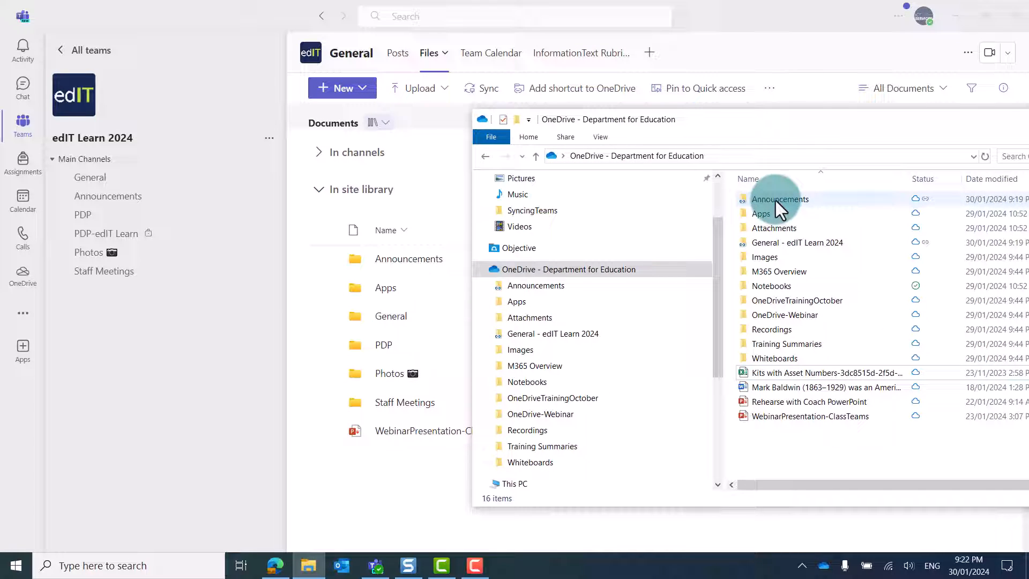
{"action": "mouse_move", "coordinate": [780, 199]}
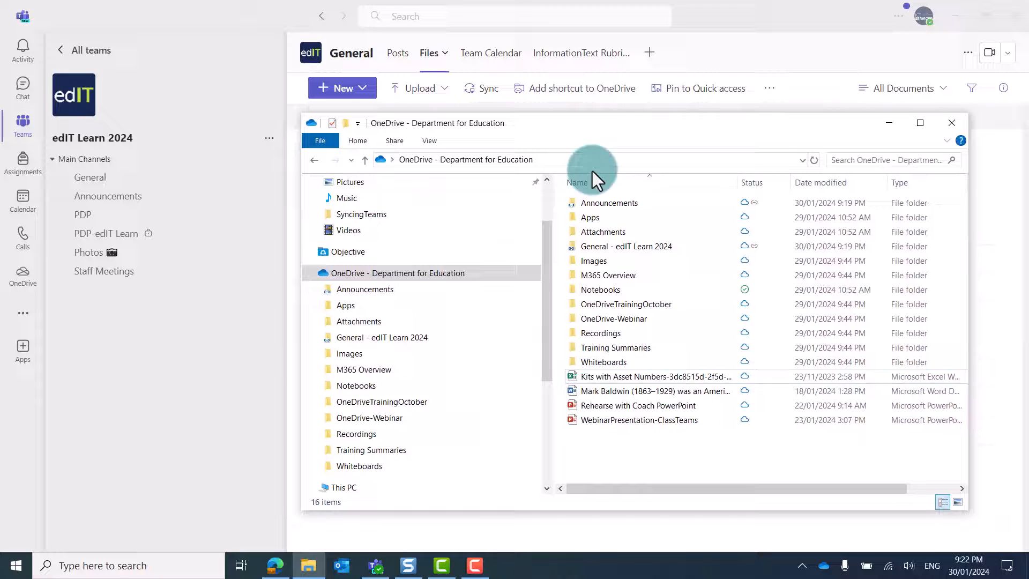
- Remove the Announcements shortcut from OneDrive, confirm it's gone, and close File Explorer
{"action": "right_click", "coordinate": [608, 202]}
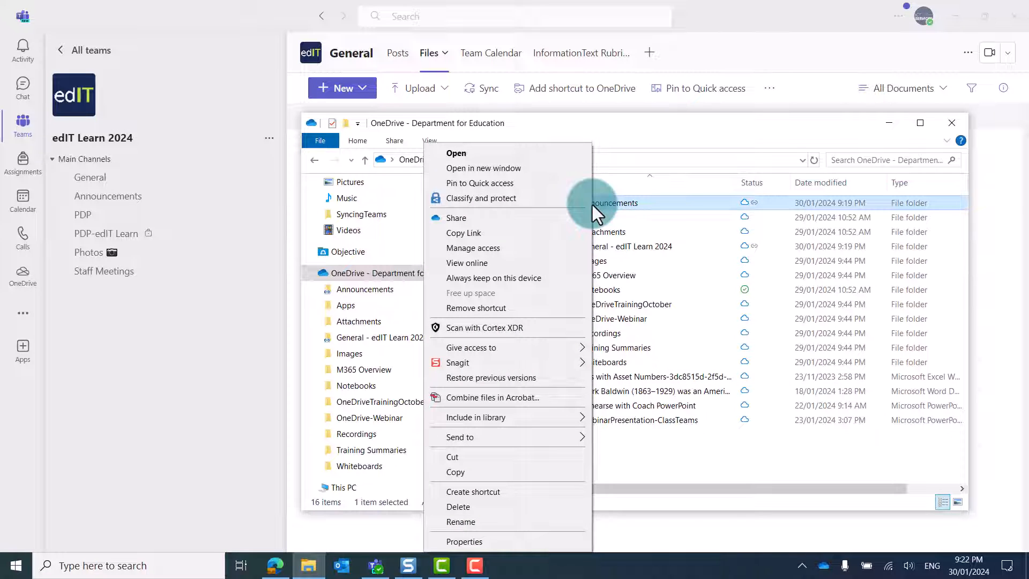
{"action": "mouse_move", "coordinate": [476, 308]}
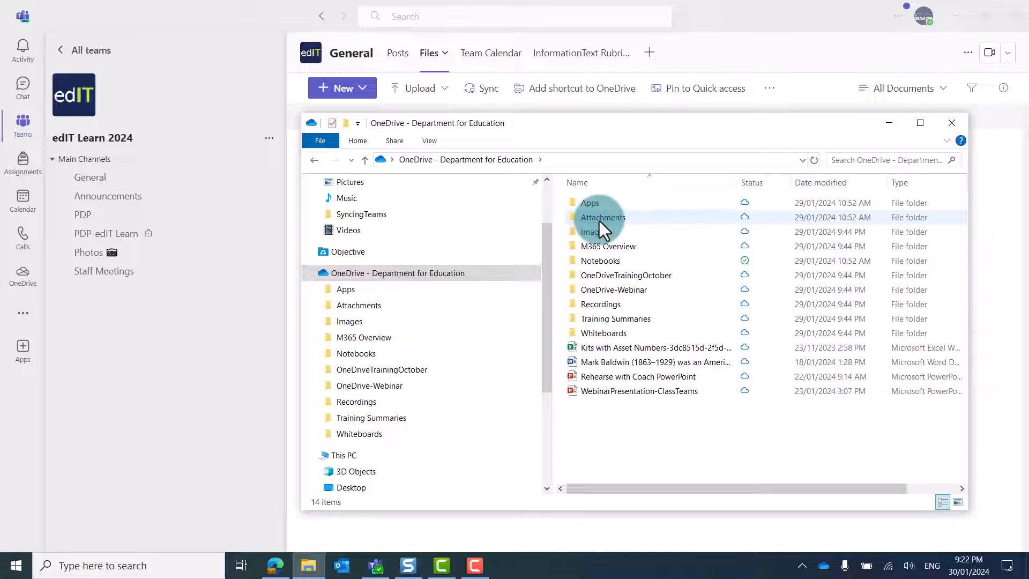
{"action": "left_click", "coordinate": [395, 273]}
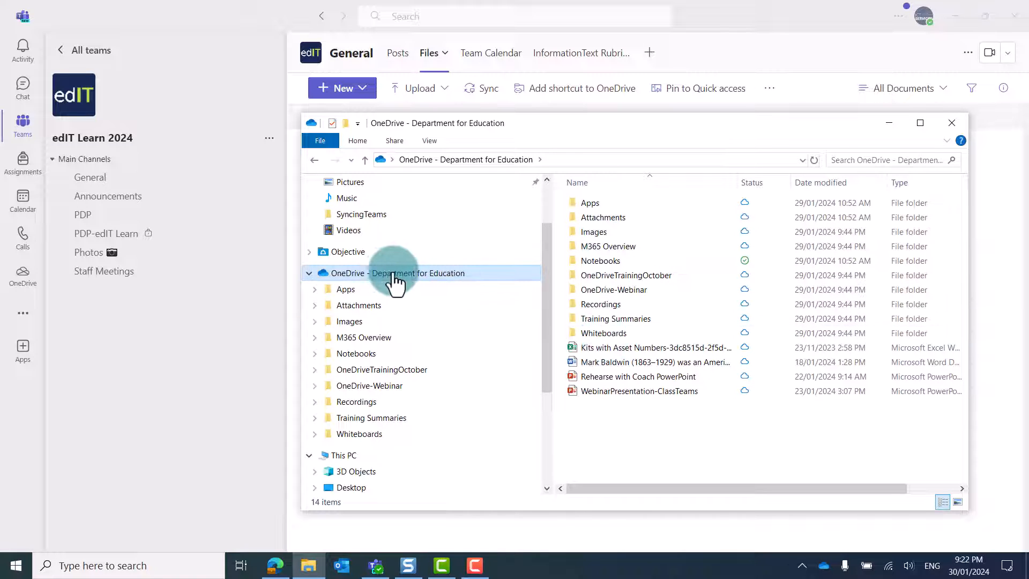
{"action": "mouse_move", "coordinate": [952, 122]}
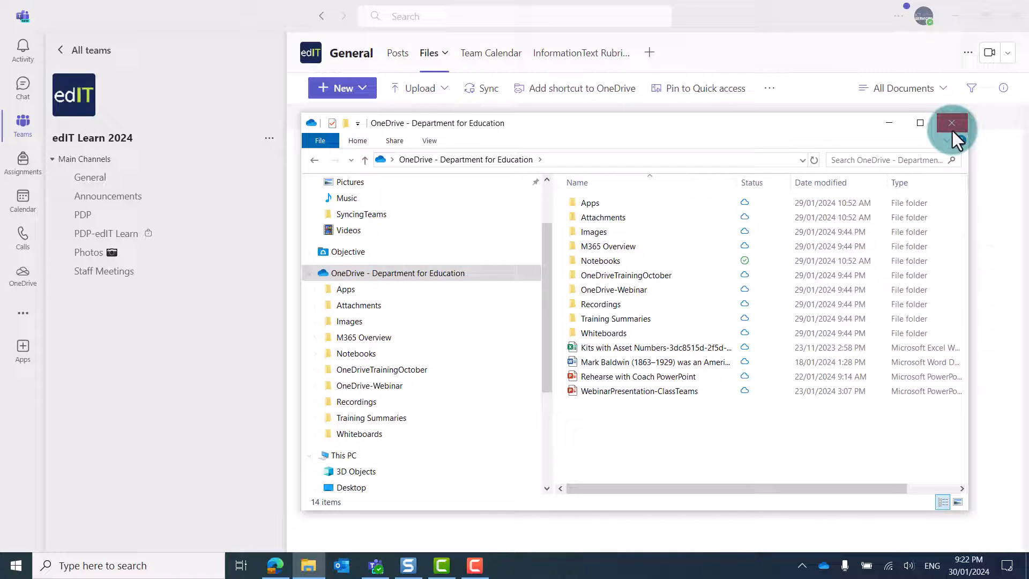
{"action": "left_click", "coordinate": [952, 122]}
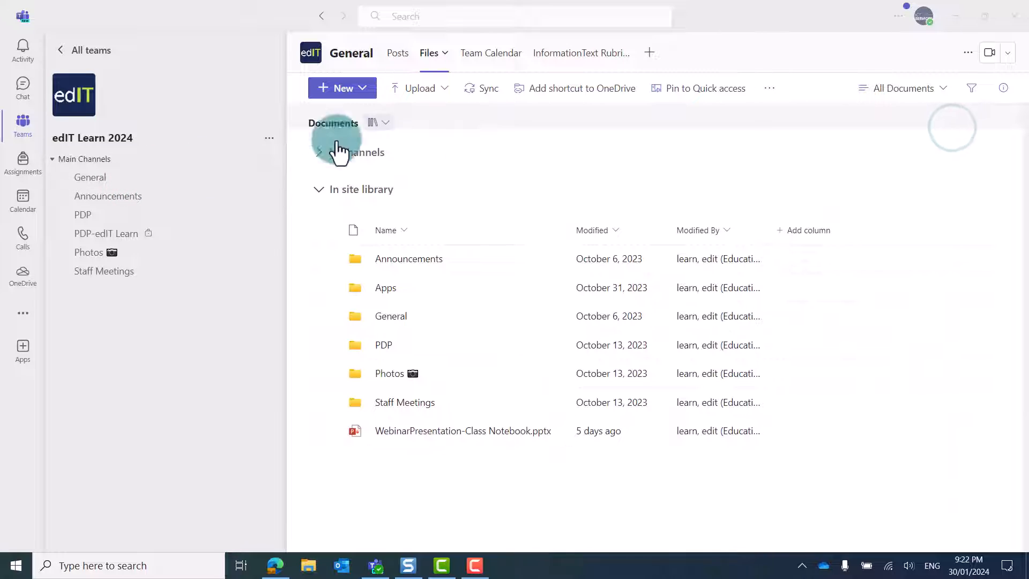
- Re-sync the team document library from Teams, dismiss the notice, and reopen File Explorer
{"action": "left_click", "coordinate": [481, 88]}
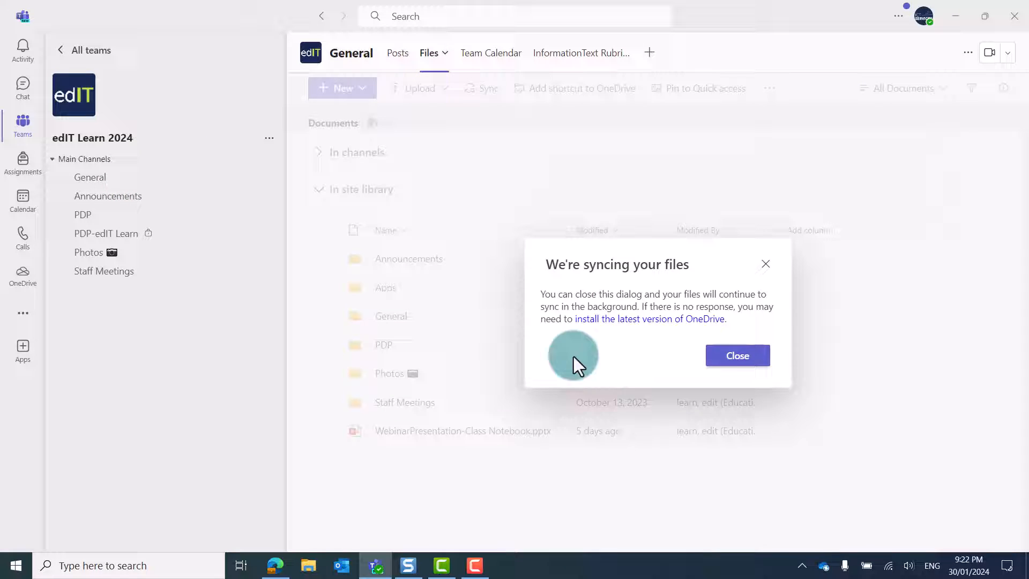
{"action": "left_click", "coordinate": [737, 355]}
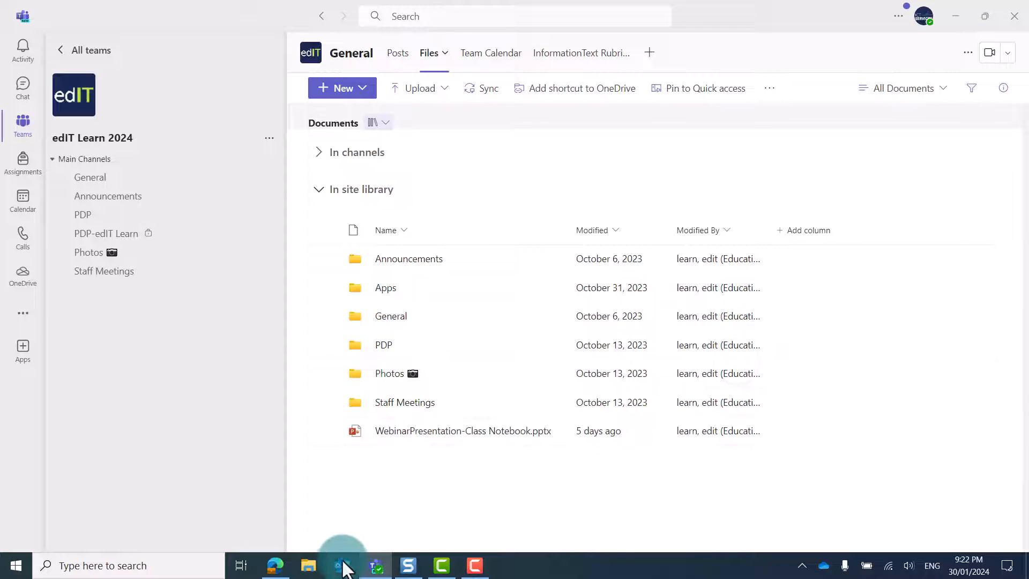
{"action": "left_click", "coordinate": [341, 565]}
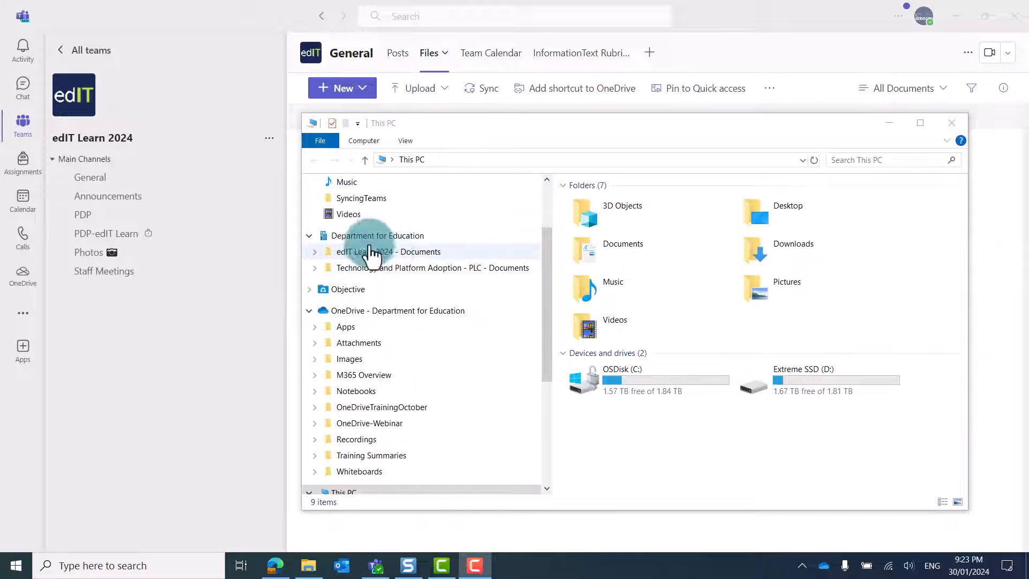
- Open Department for Education in File Explorer's navigation pane to see edIT Learn 2024 - Documents
{"action": "left_click", "coordinate": [376, 235]}
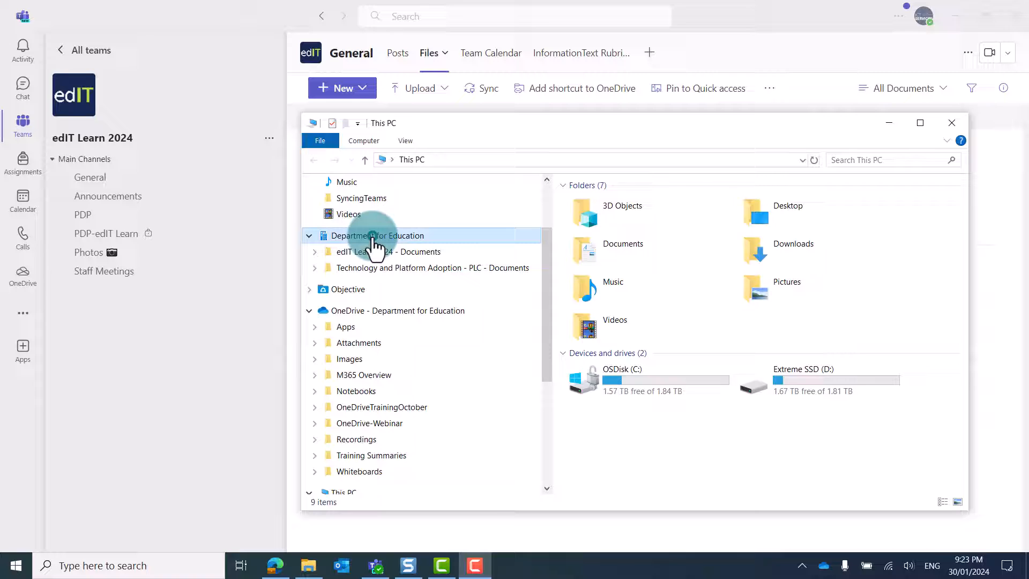